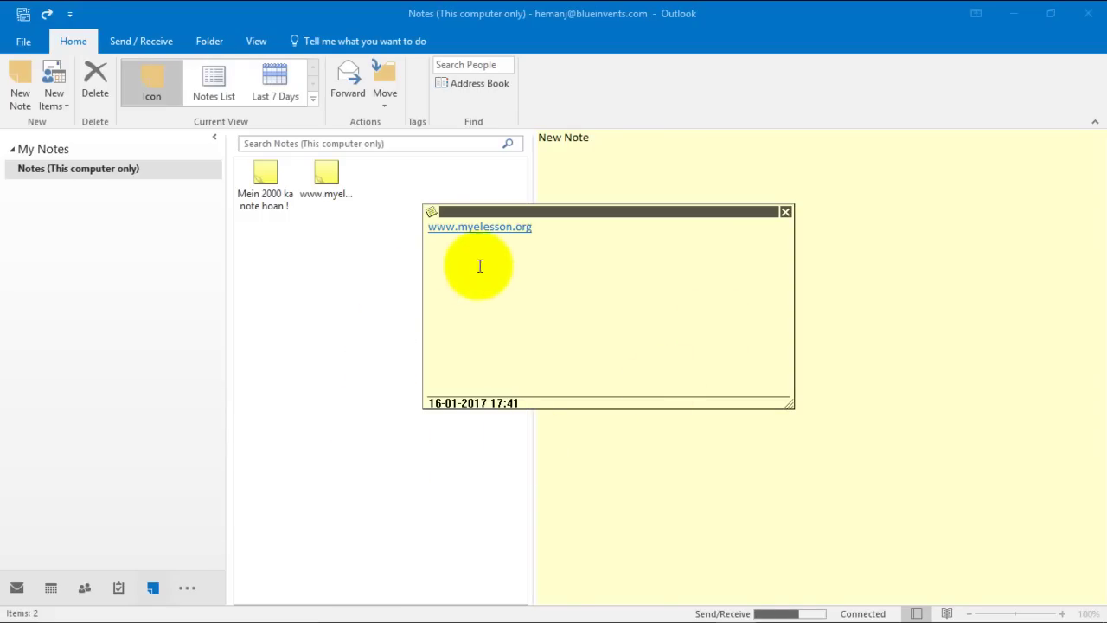
mouse_move(523, 267)
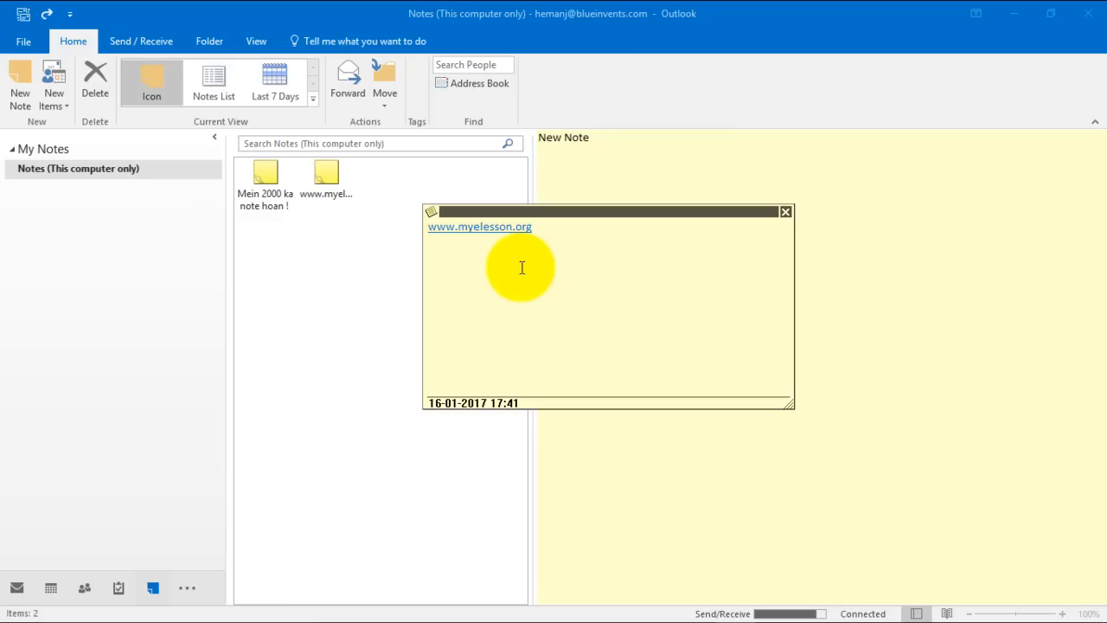
mouse_move(48, 504)
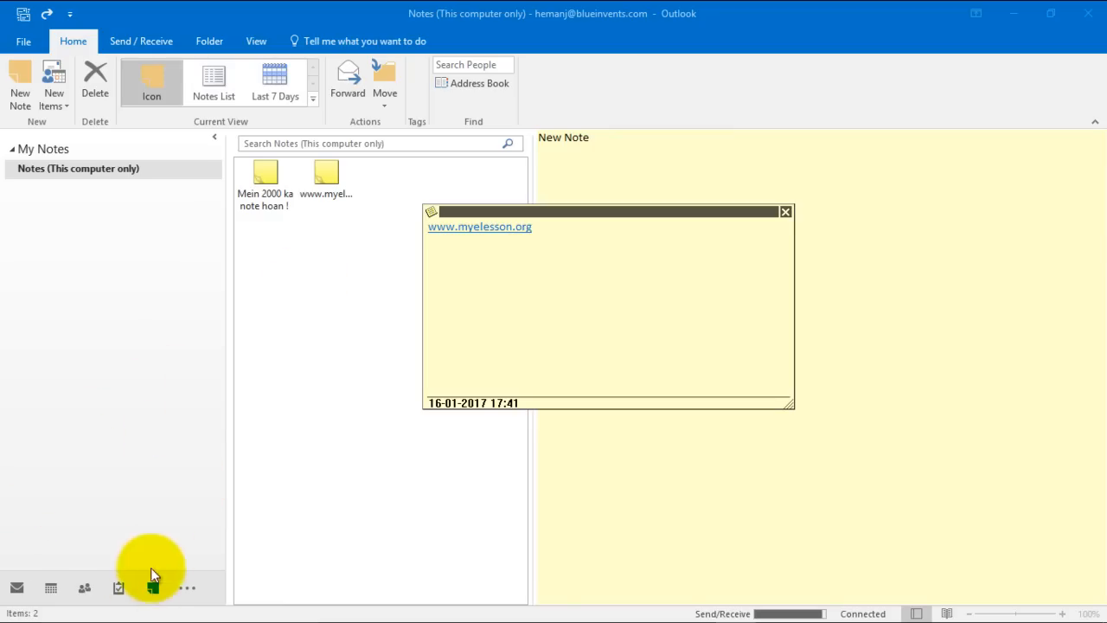
mouse_move(149, 585)
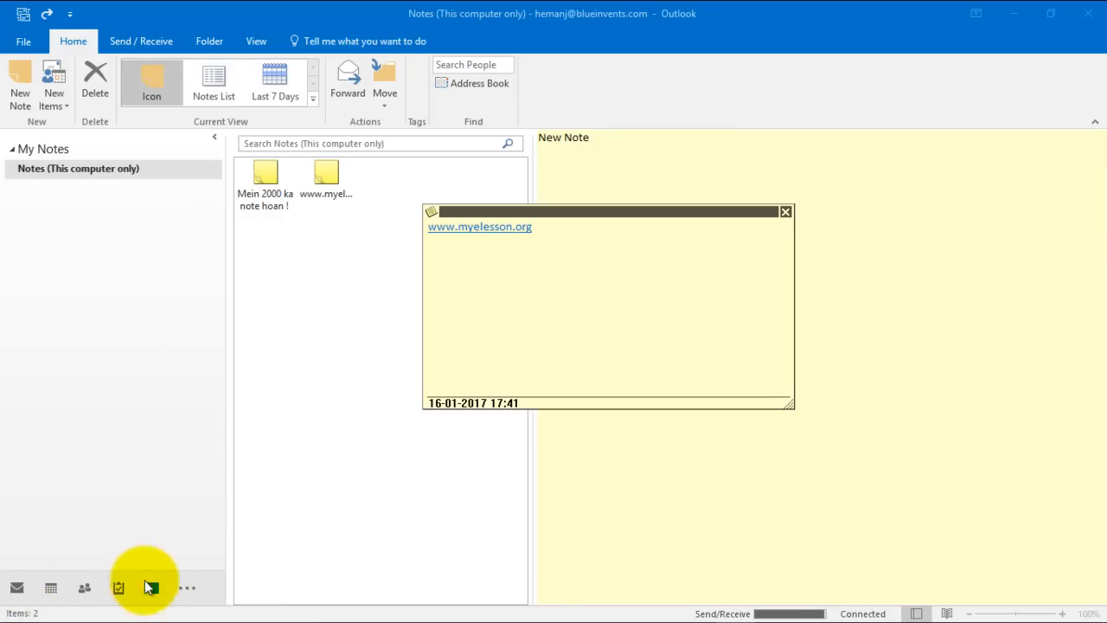
left_click(785, 211)
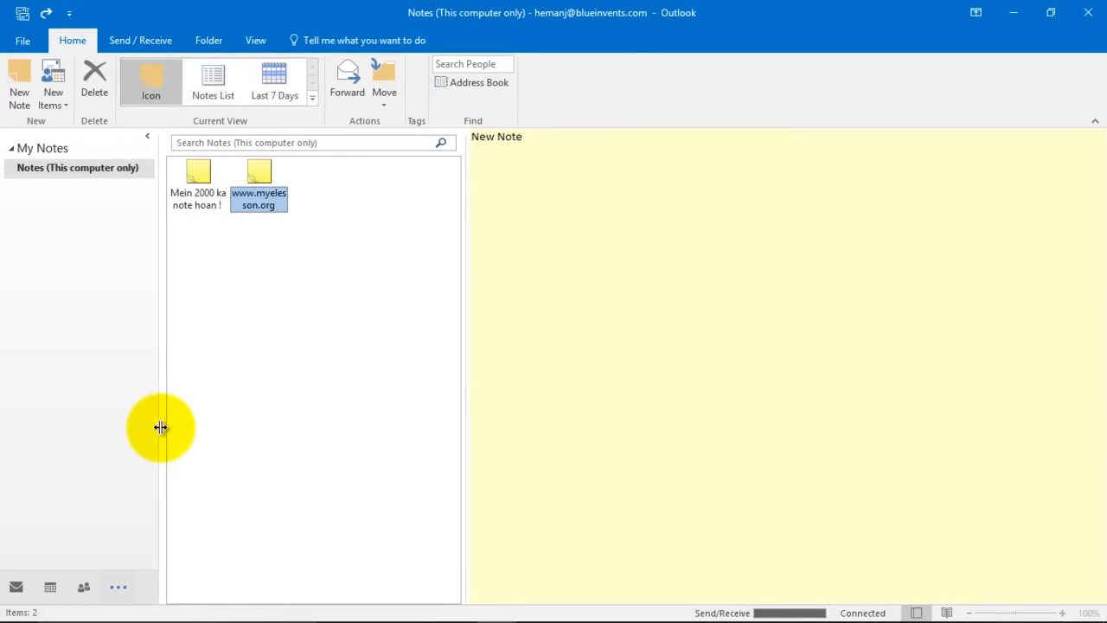
left_click_drag(159, 425, 179, 426)
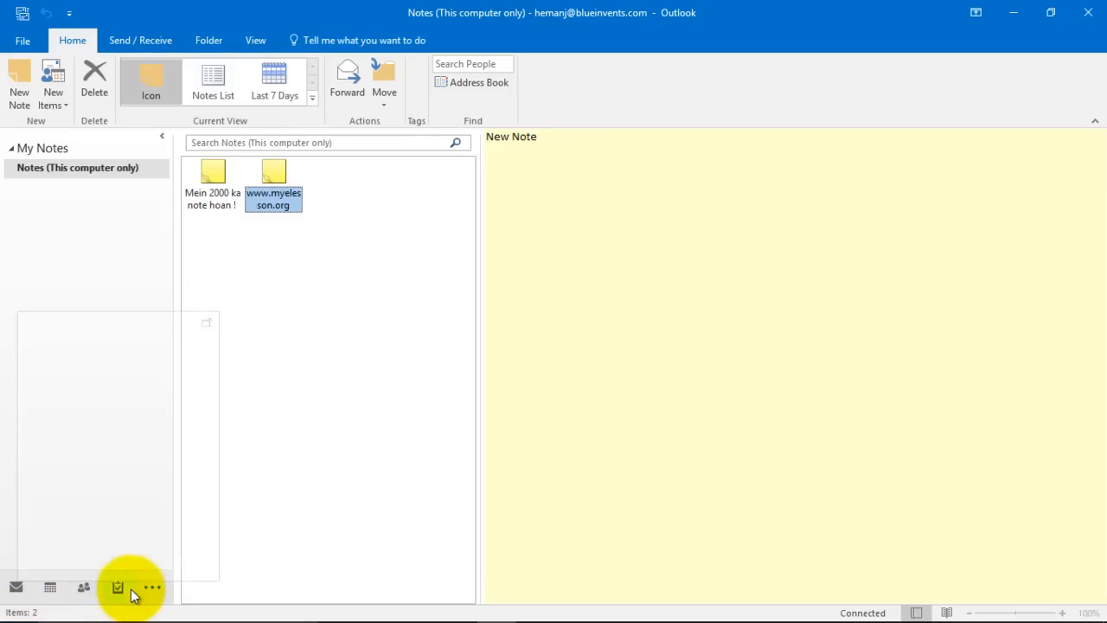
left_click(153, 587)
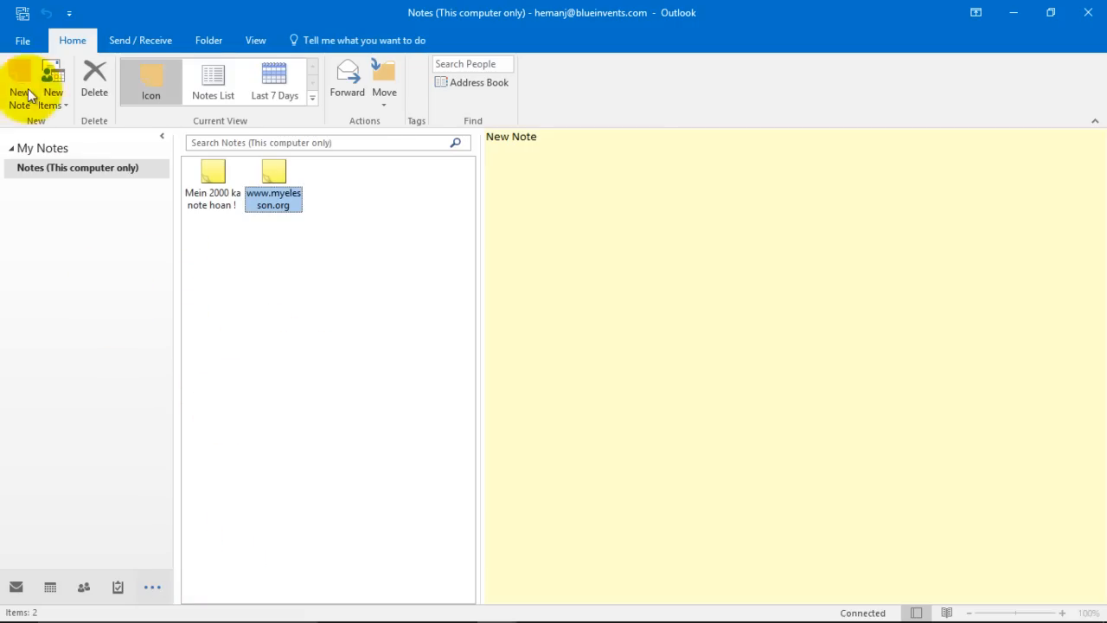
mouse_move(187, 260)
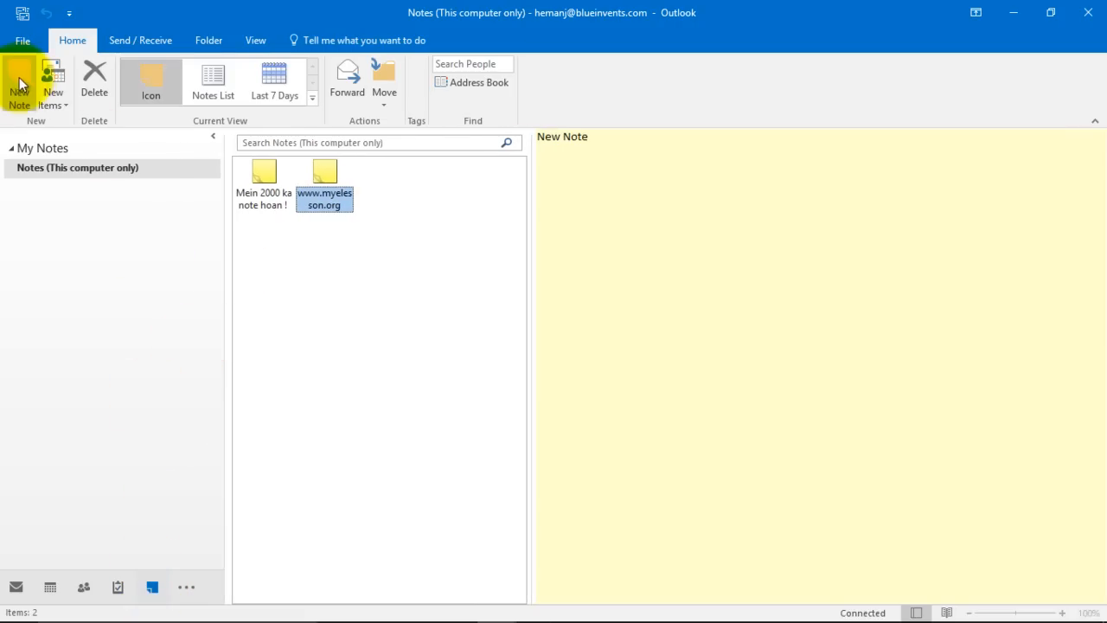
mouse_move(21, 72)
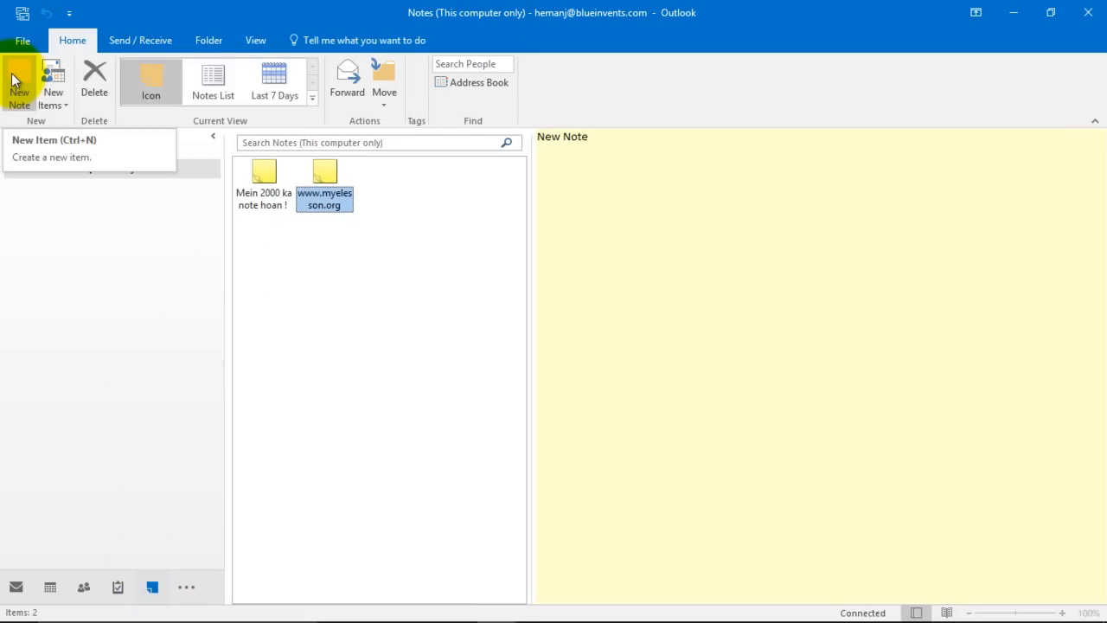
- Create a new note titled 'Create Notes in Outlook 2016' and enlarge its window
left_click(19, 78)
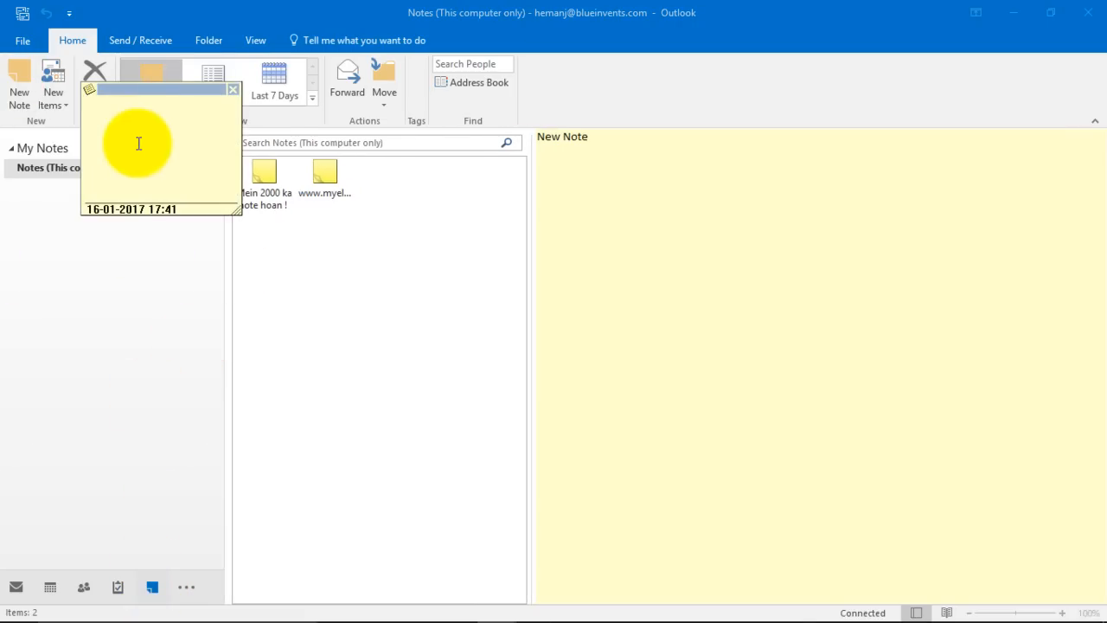
type("Create Notes in Outlook 2016")
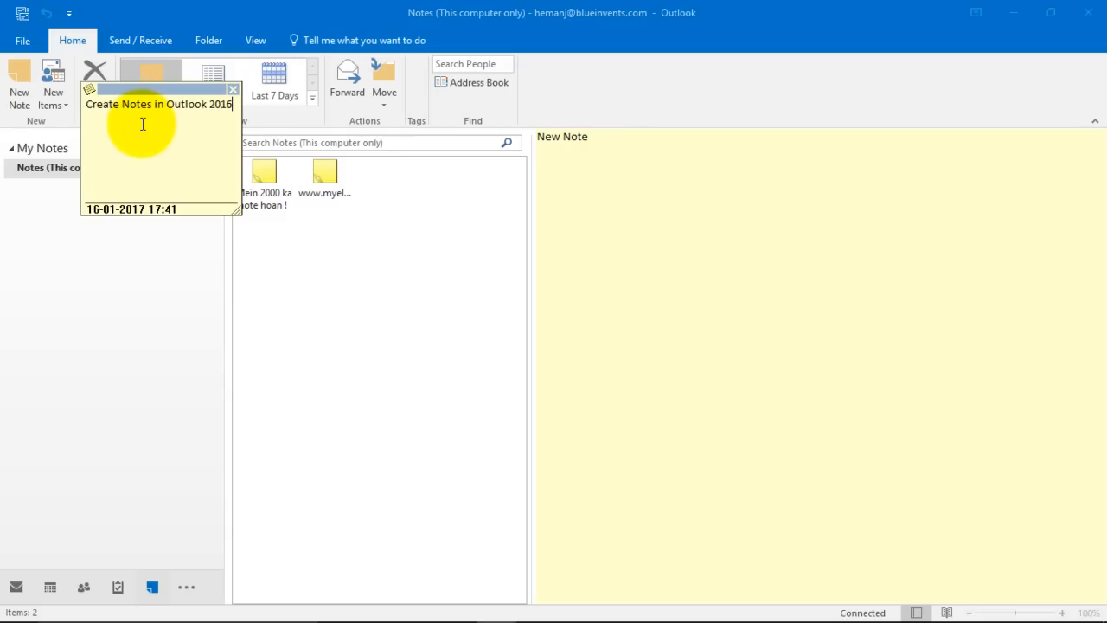
mouse_move(160, 107)
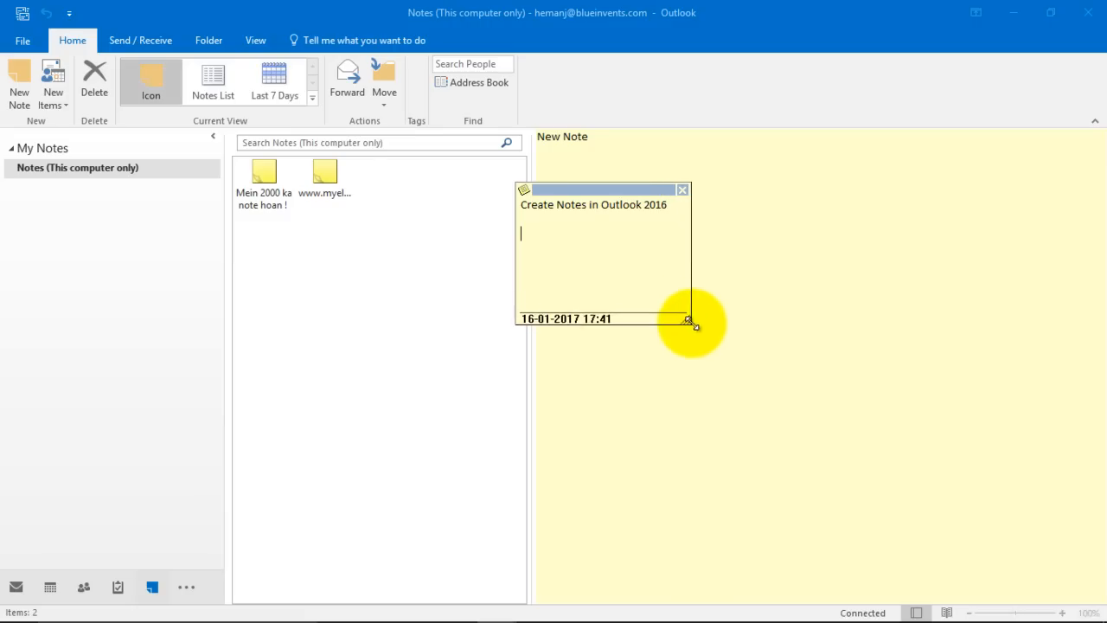
left_click_drag(690, 321, 856, 391)
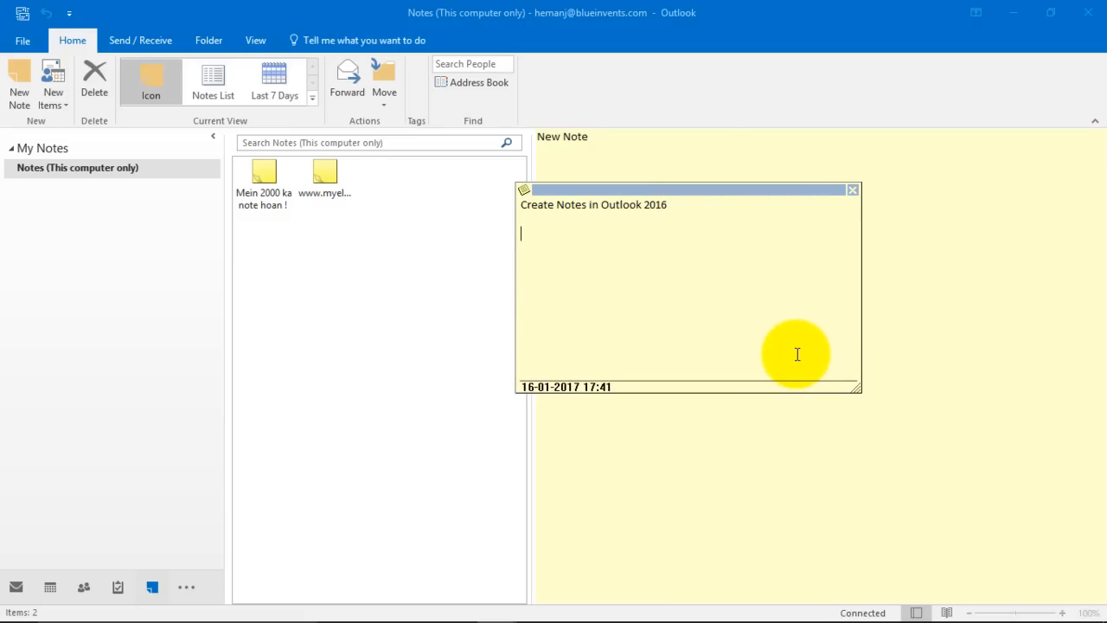
mouse_move(391, 241)
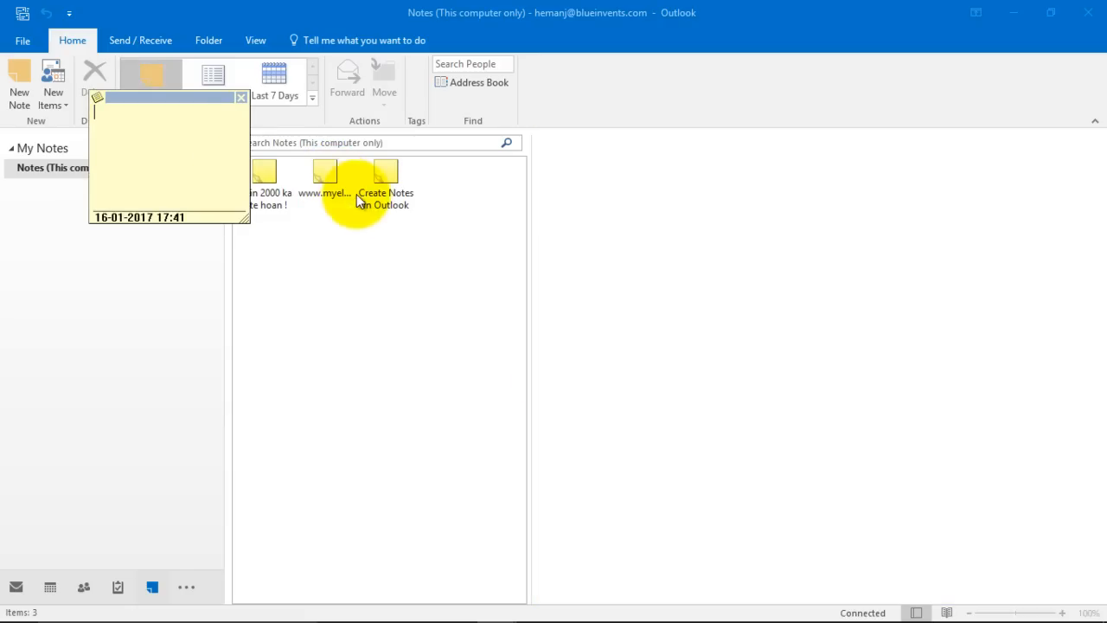
double_click(325, 173)
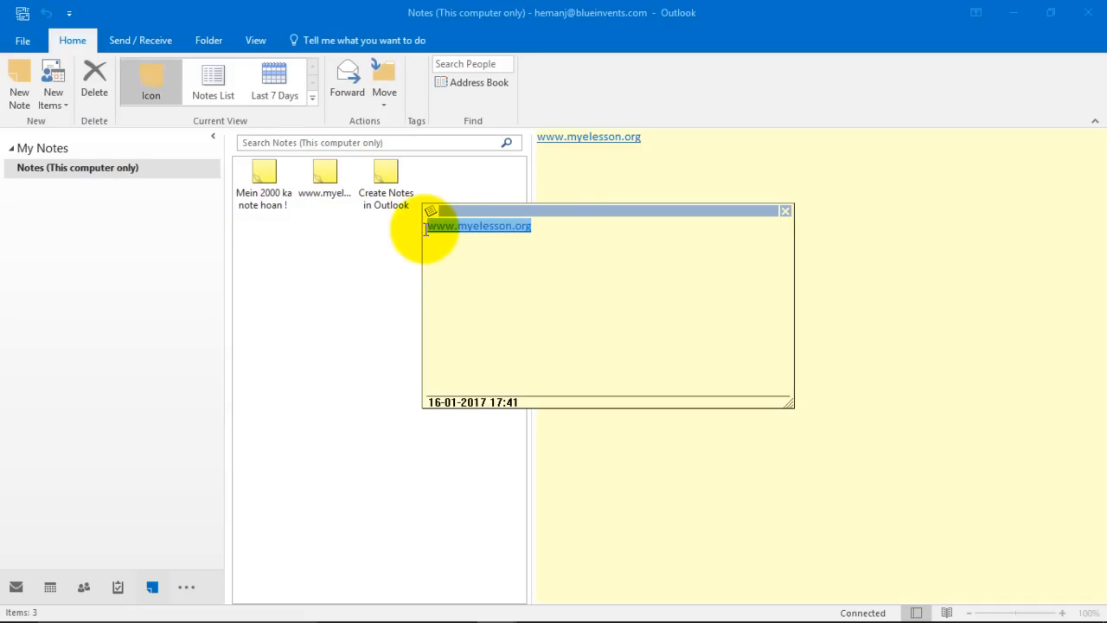
left_click(783, 211)
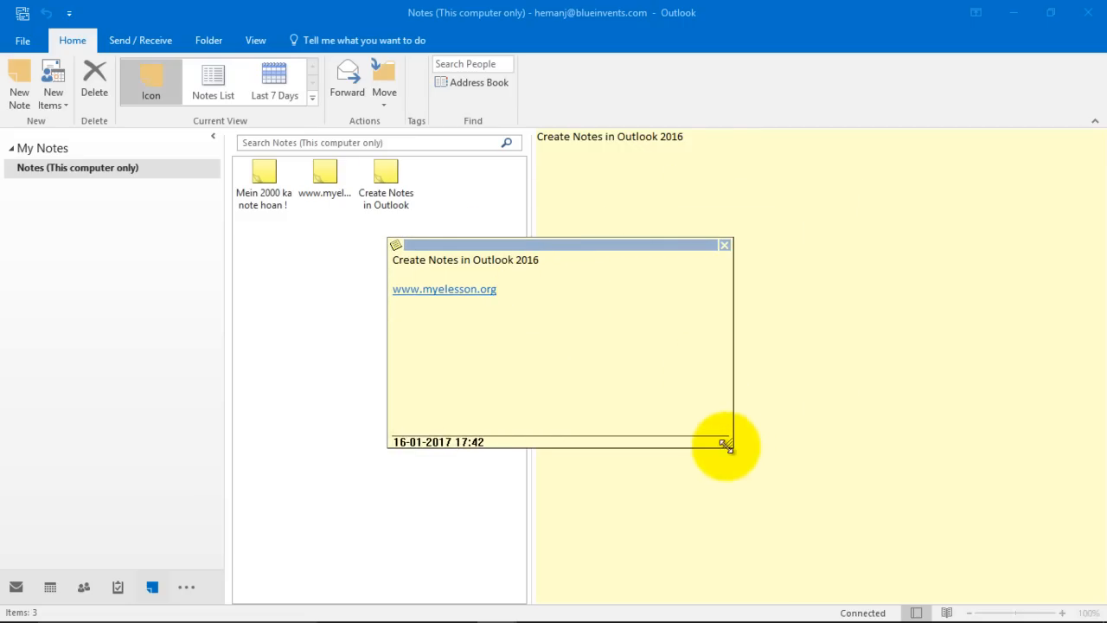
left_click(725, 246)
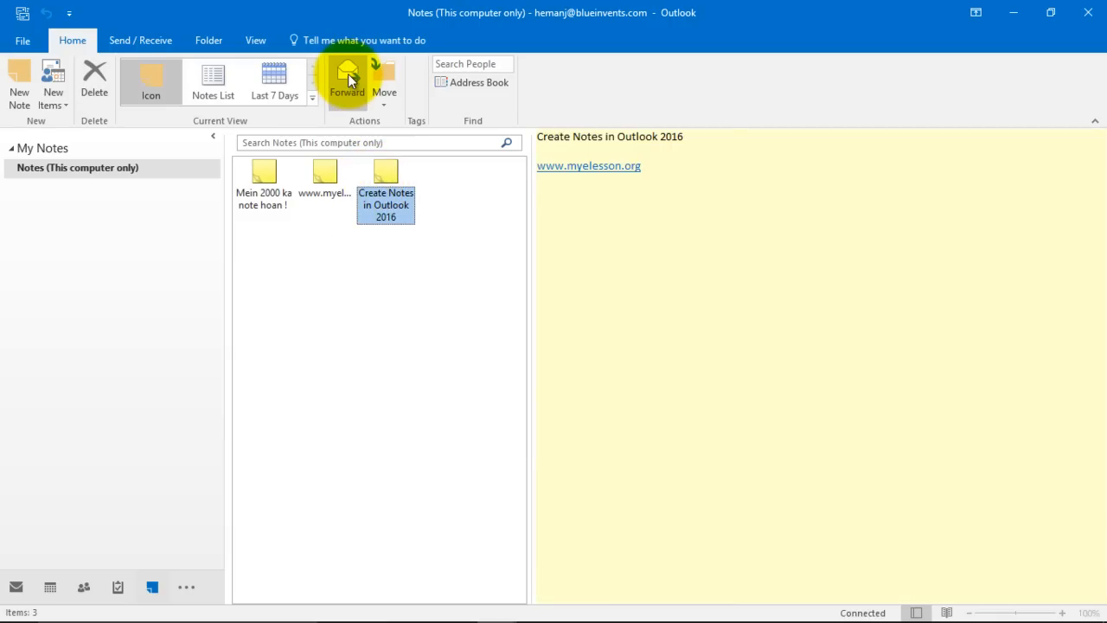
mouse_move(349, 78)
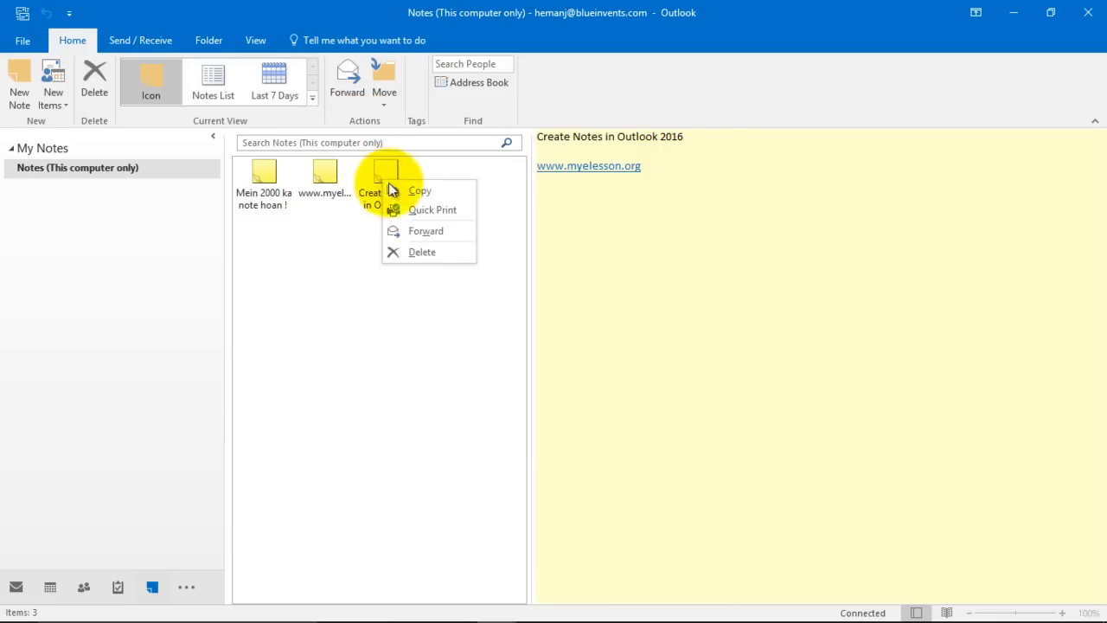
mouse_move(435, 234)
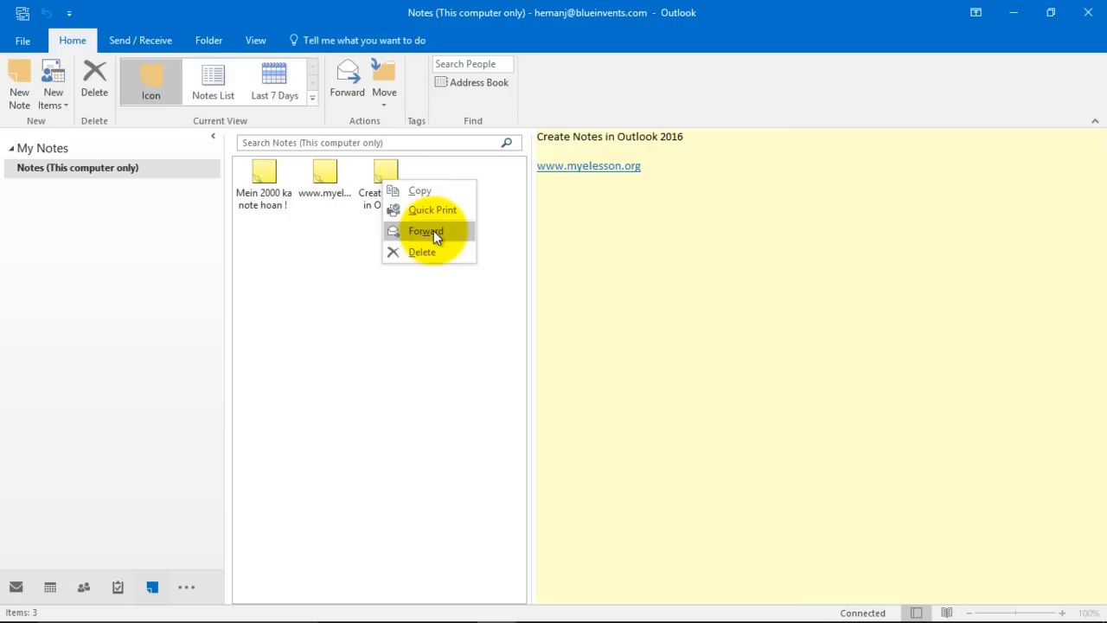
mouse_move(450, 214)
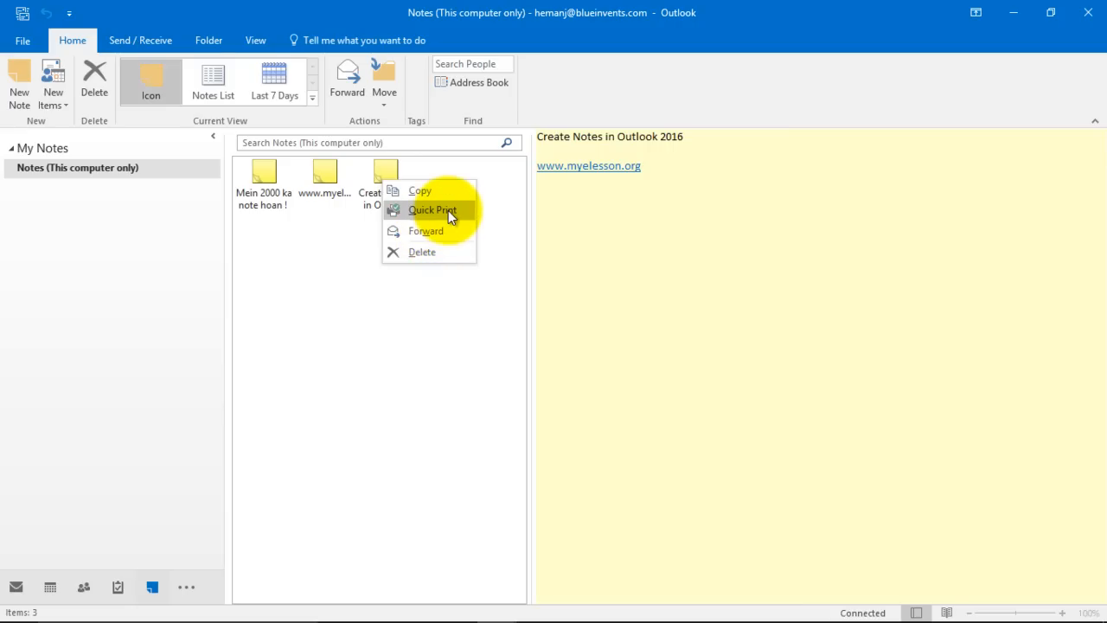
left_click(343, 288)
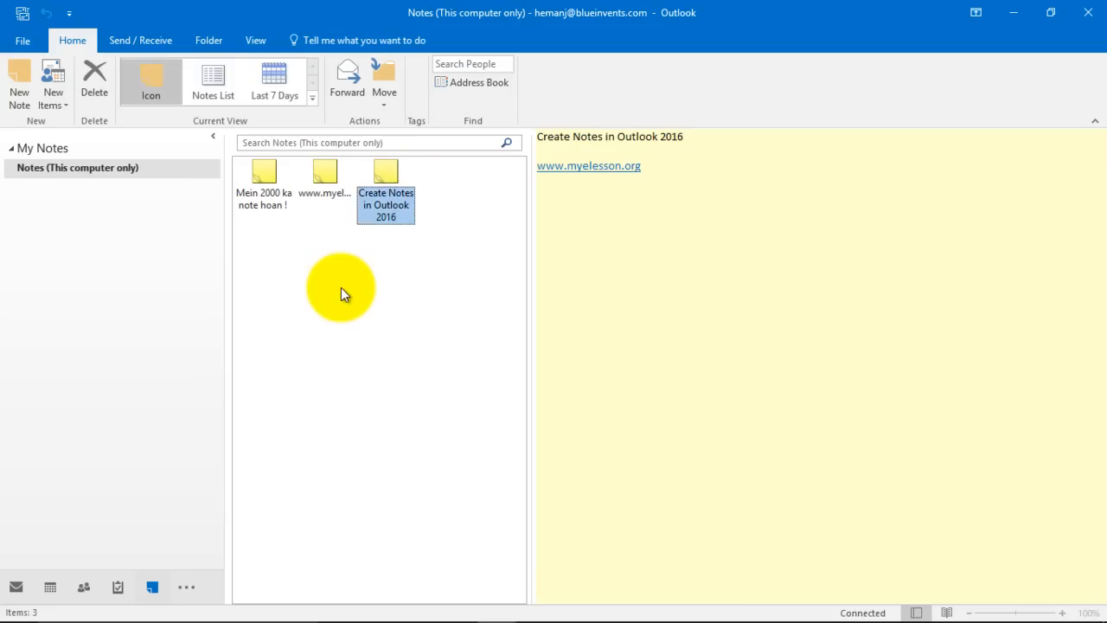
left_click(323, 172)
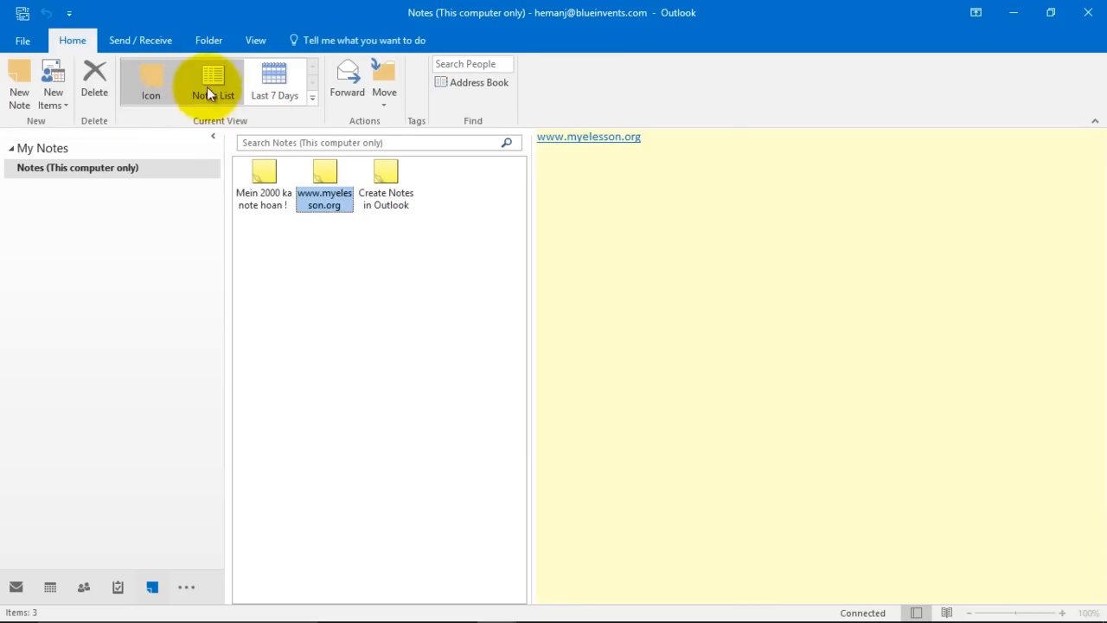
- Switch the Notes folder to Notes List view filtered to the Last 7 Days
left_click(211, 83)
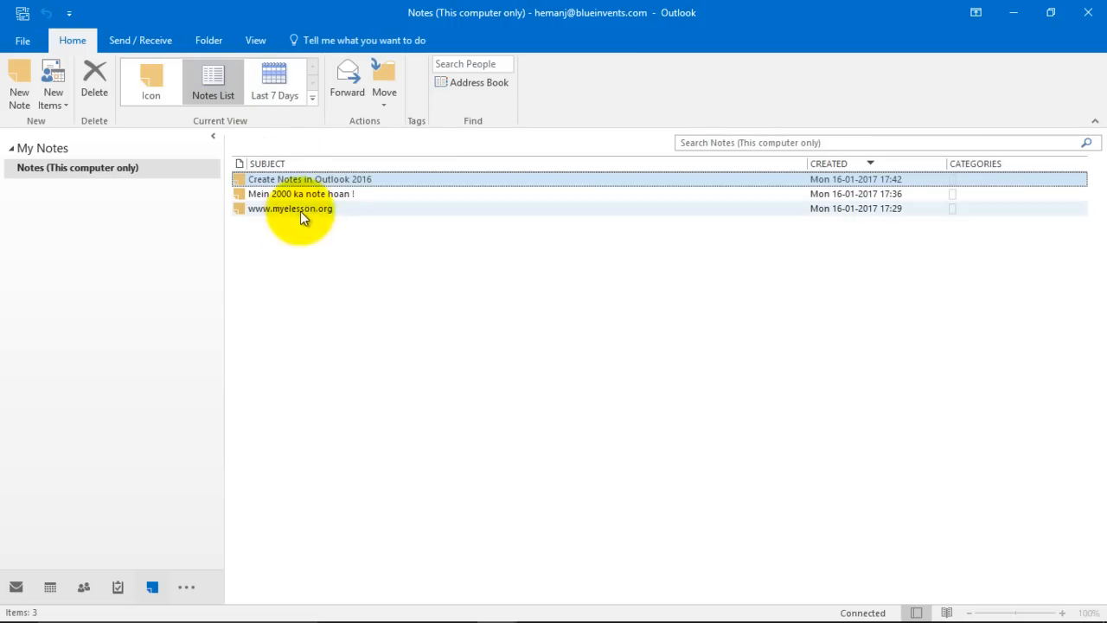
left_click(273, 82)
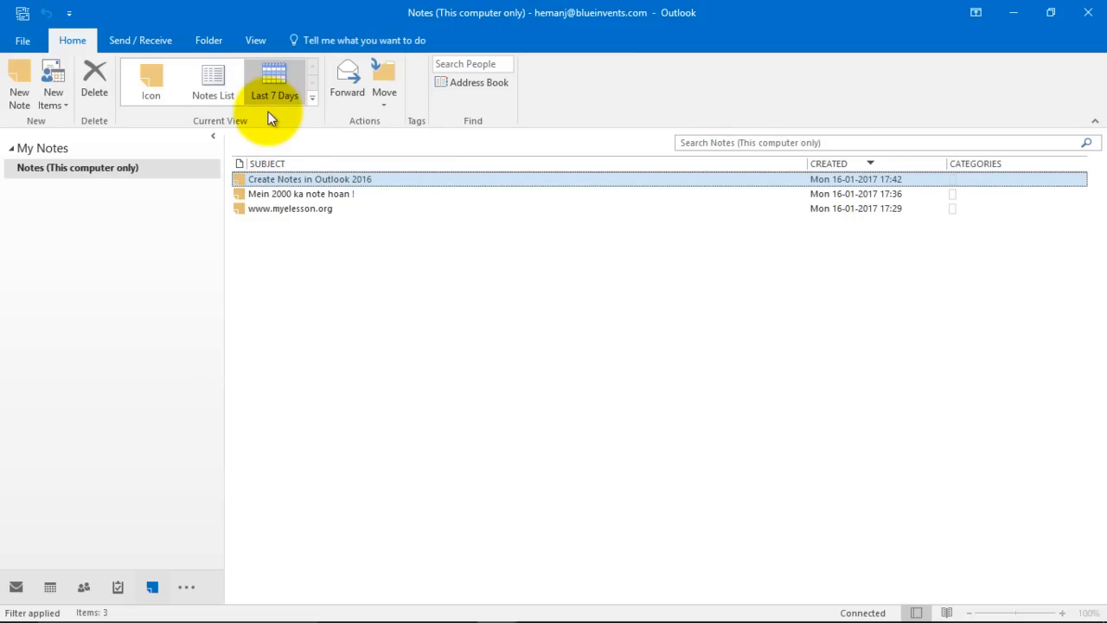
left_click(312, 95)
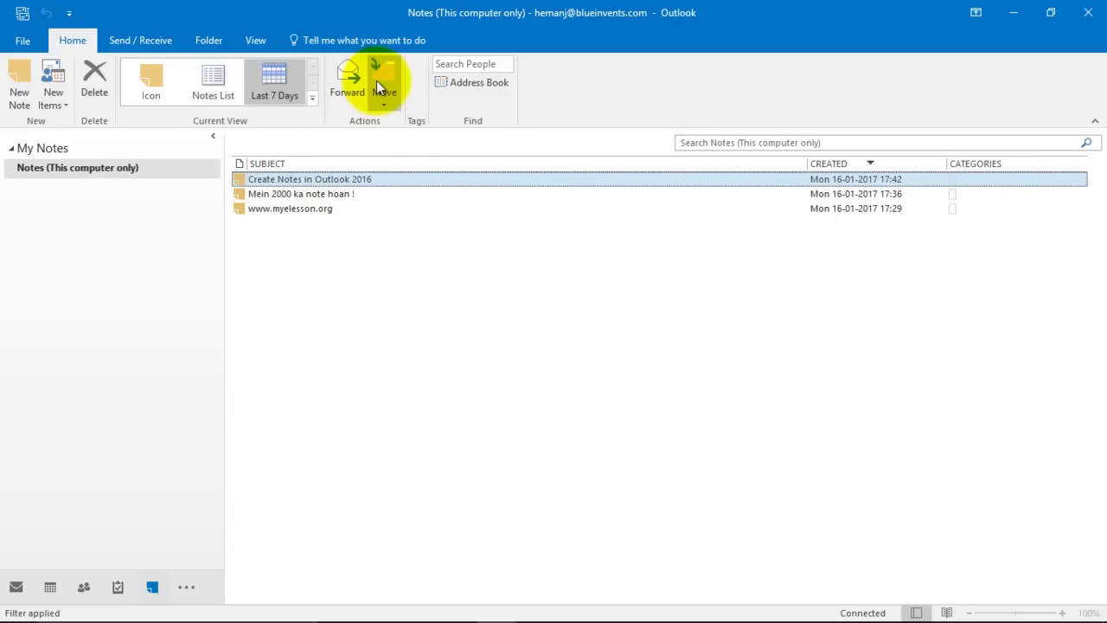
left_click(384, 83)
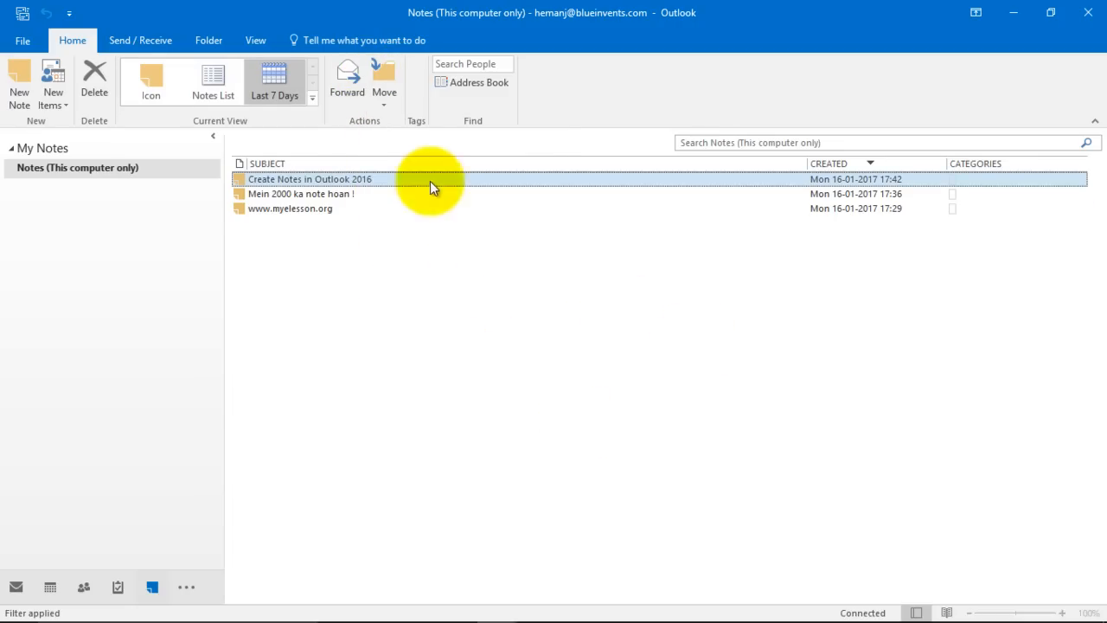
mouse_move(381, 304)
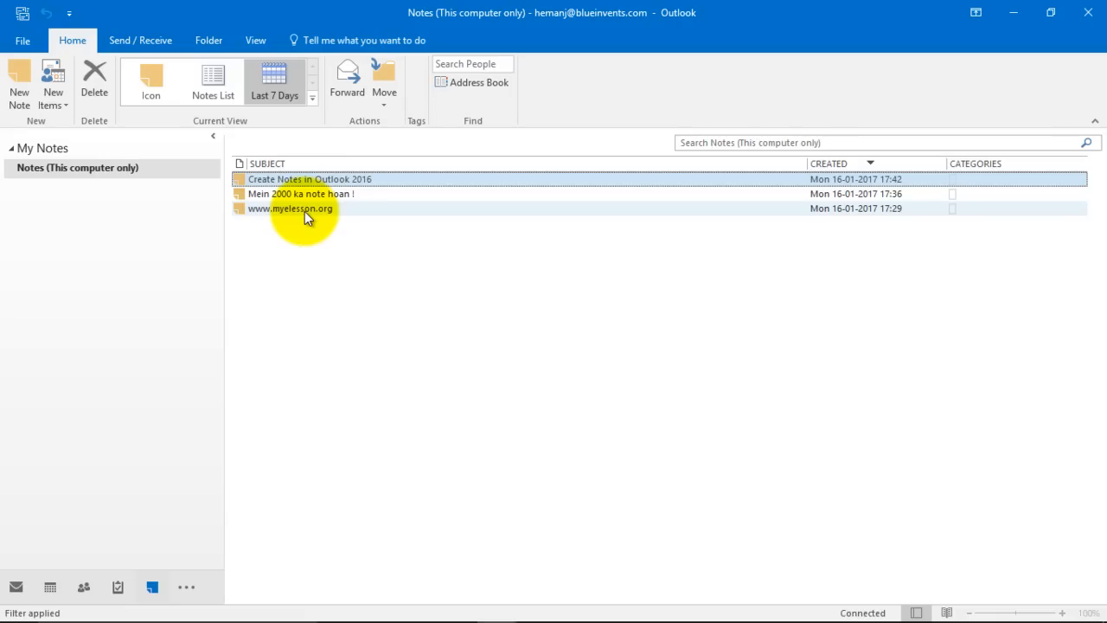
double_click(294, 208)
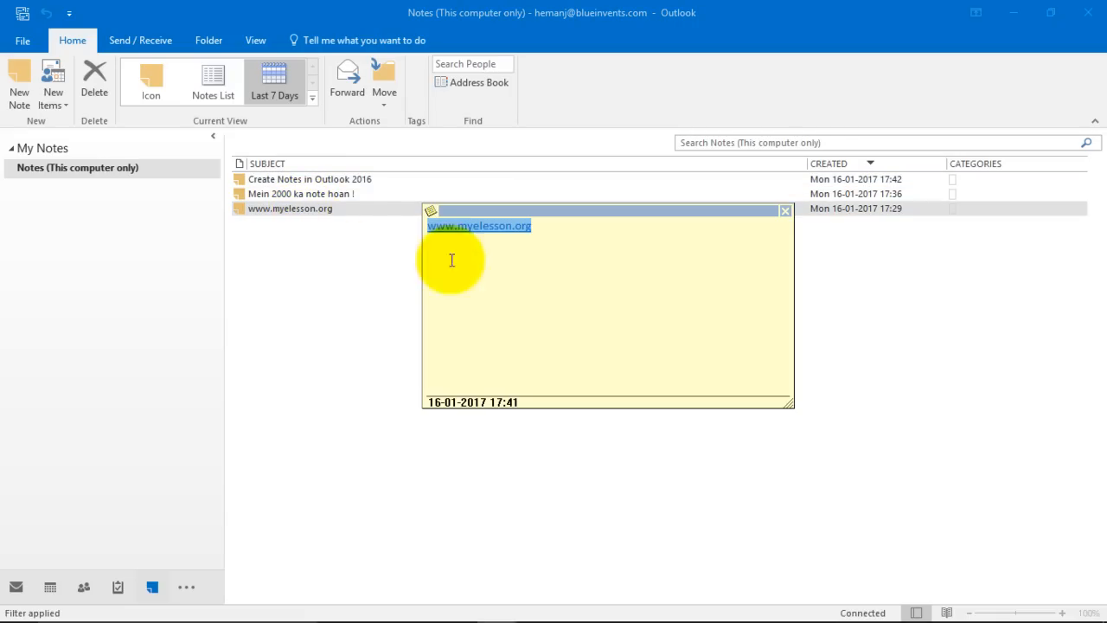